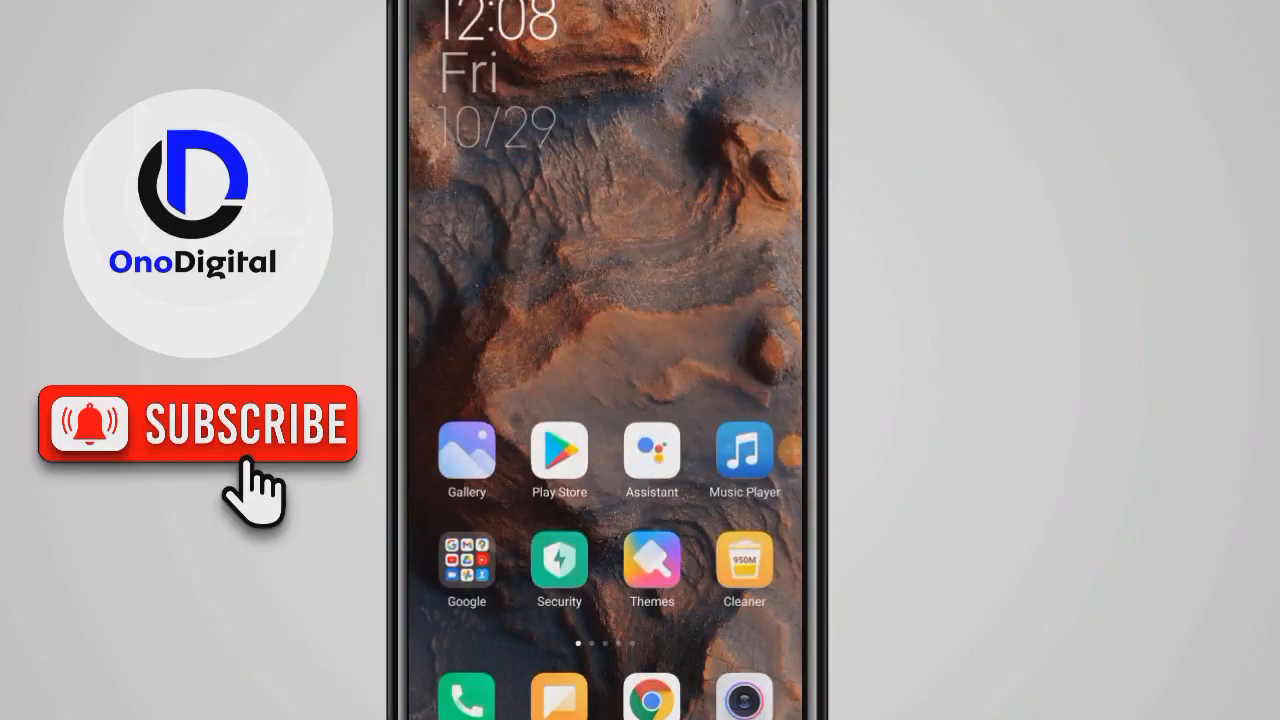
# Open Google Play Store to find and install eNaira Speed Wallet
pyautogui.click(560, 450)
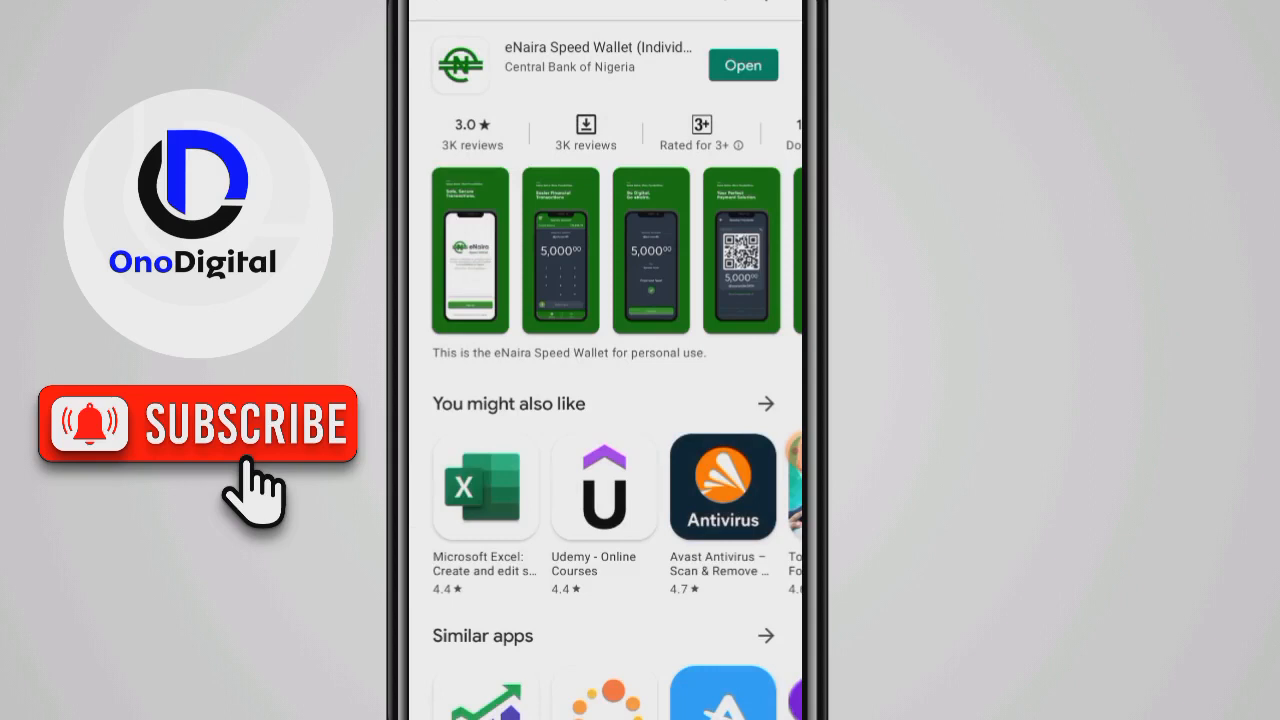
# Launch eNaira Speed Wallet and go to its Sign up screen
pyautogui.click(742, 64)
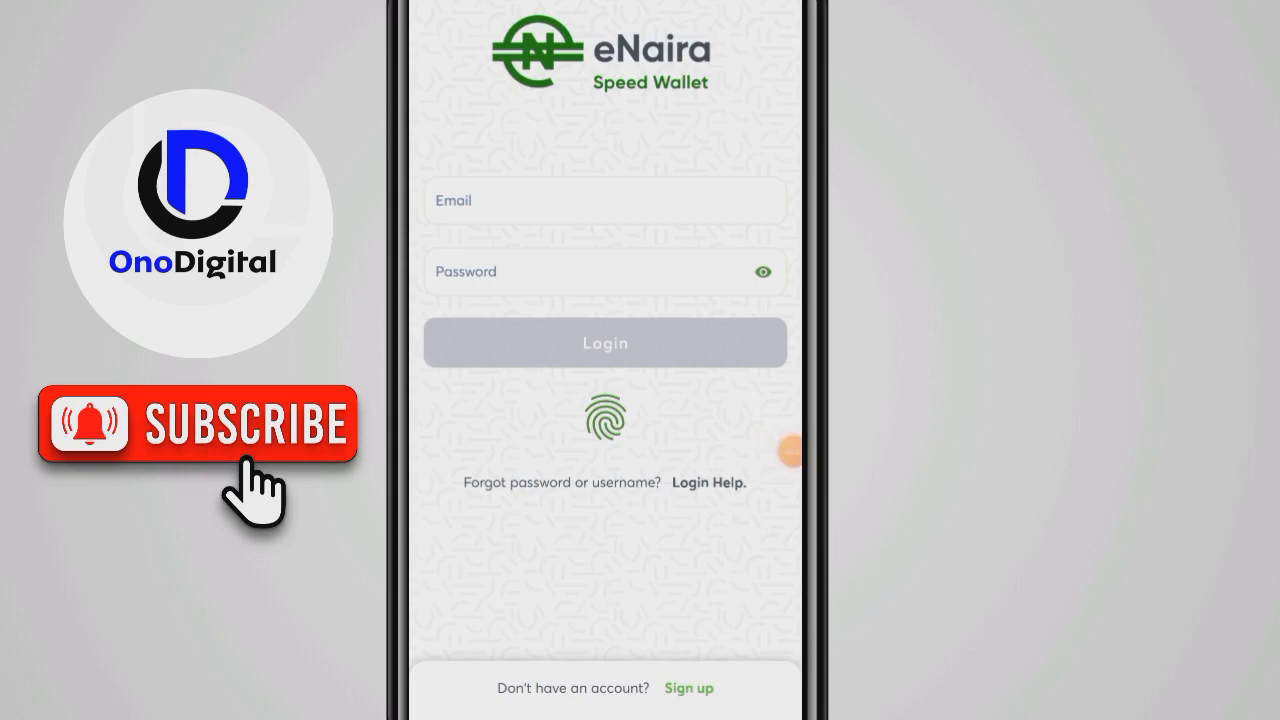
pyautogui.click(688, 688)
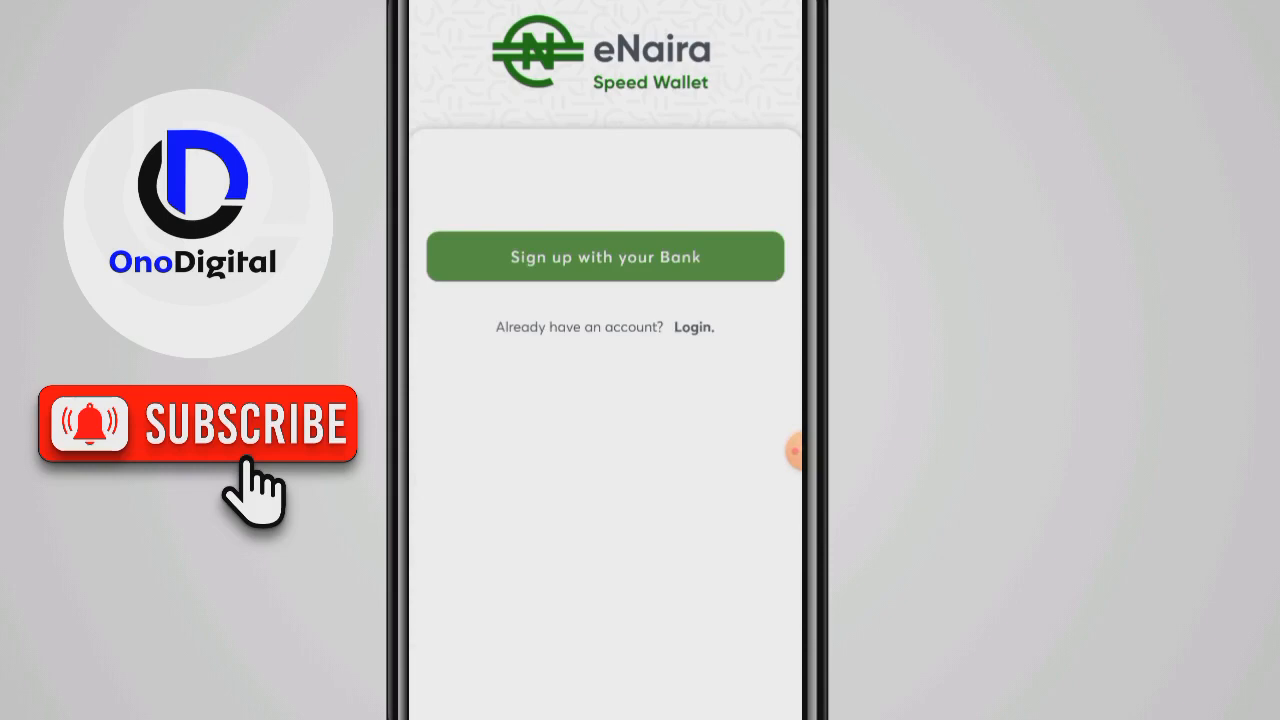
# Choose 'Sign up with your Bank' and enter the phone number and email to request a token
pyautogui.click(604, 256)
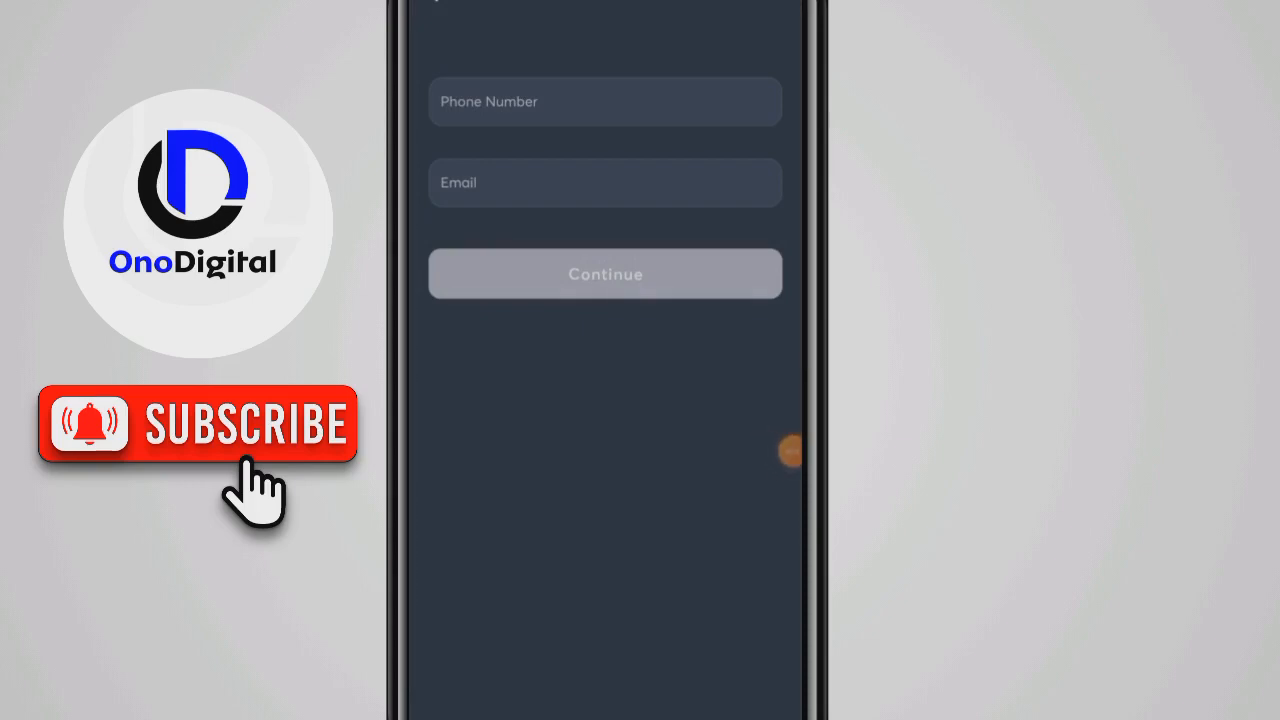
pyautogui.click(604, 272)
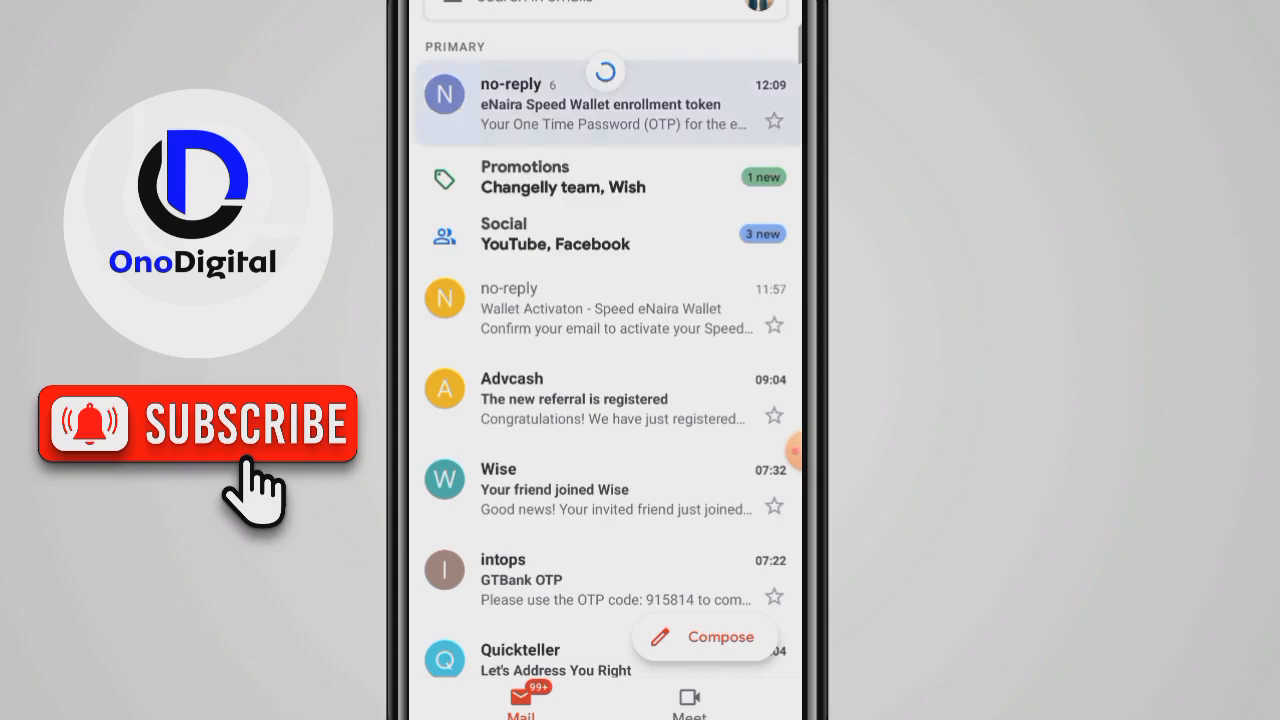
# Open the enrollment token email in Gmail and copy its one-time password
pyautogui.click(600, 100)
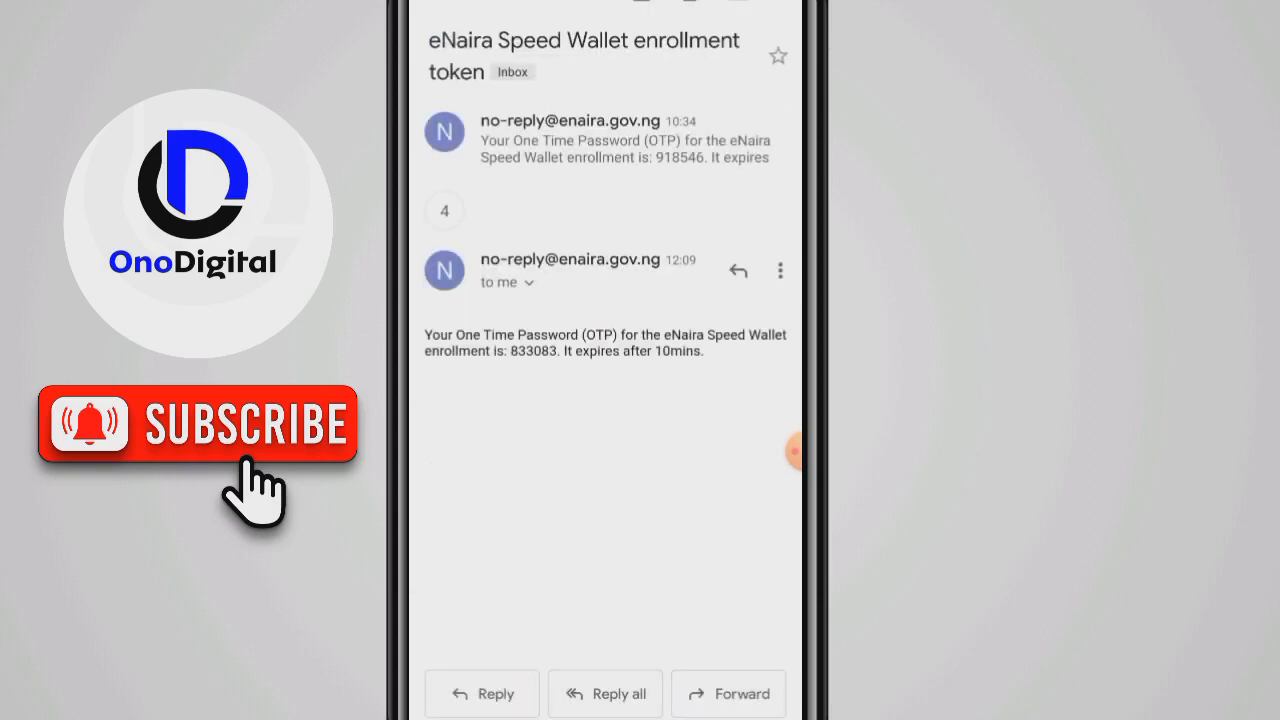
pyautogui.doubleClick(532, 352)
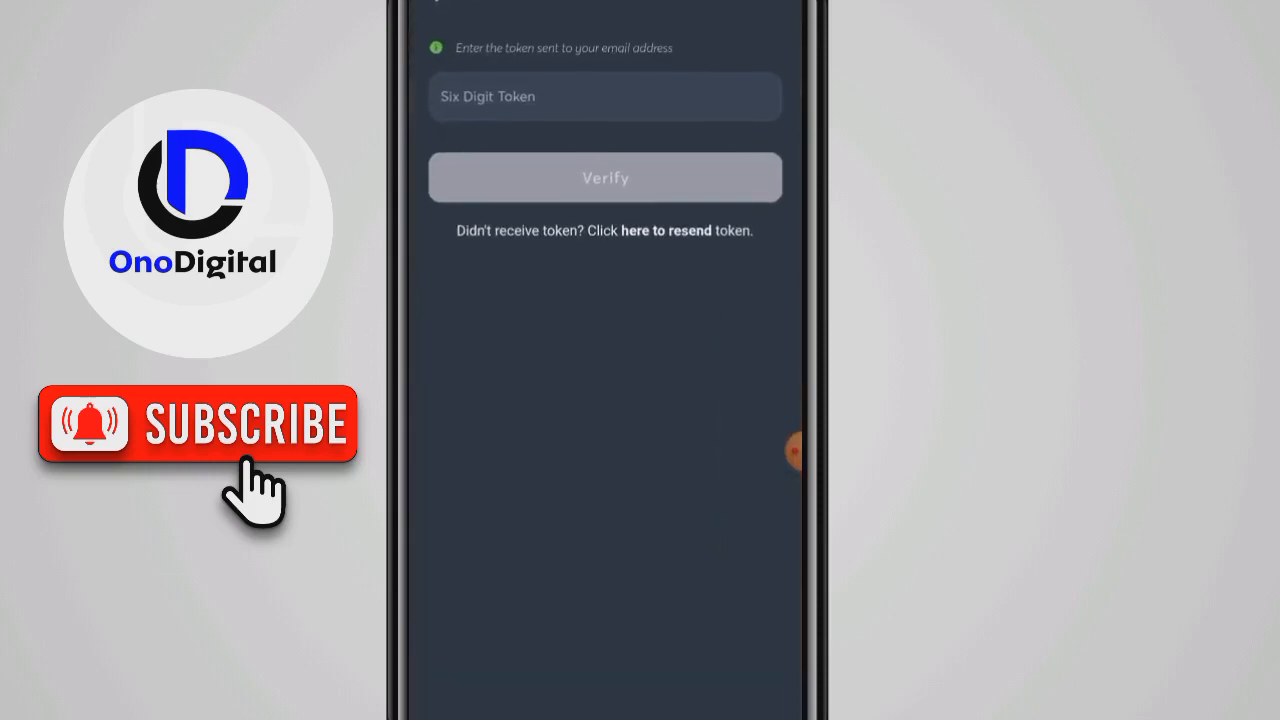
pyautogui.click(604, 96)
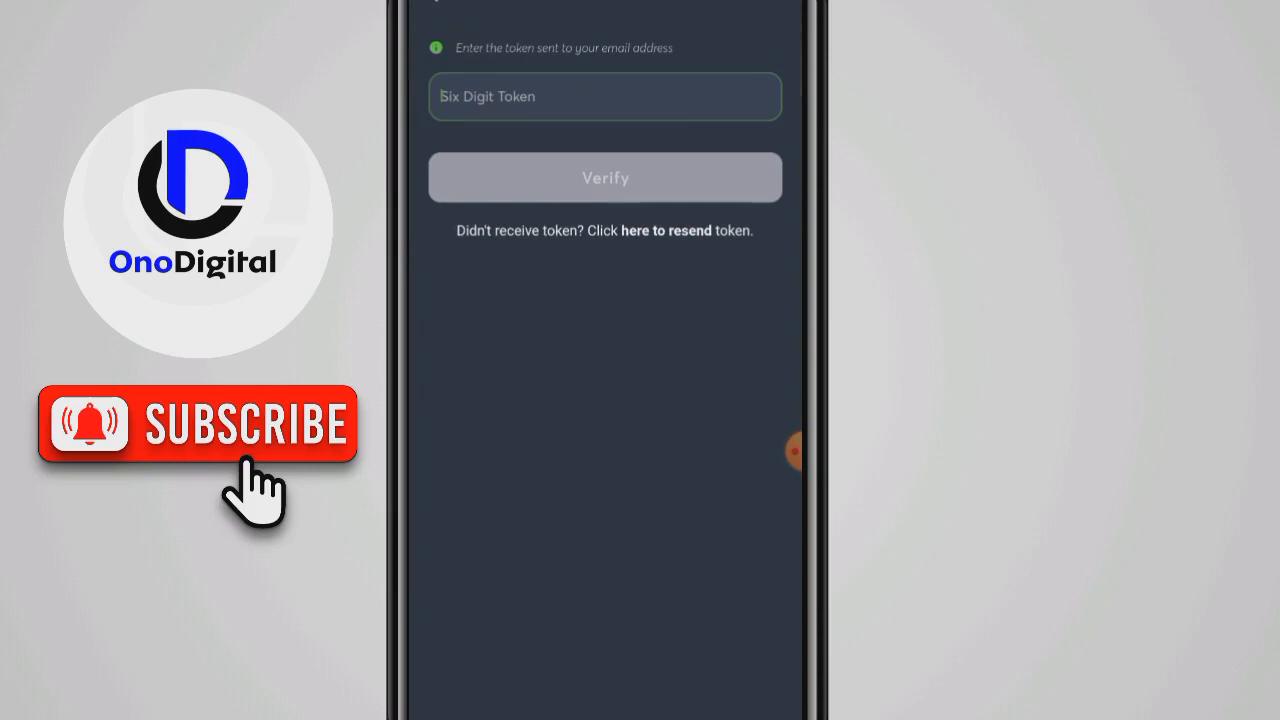
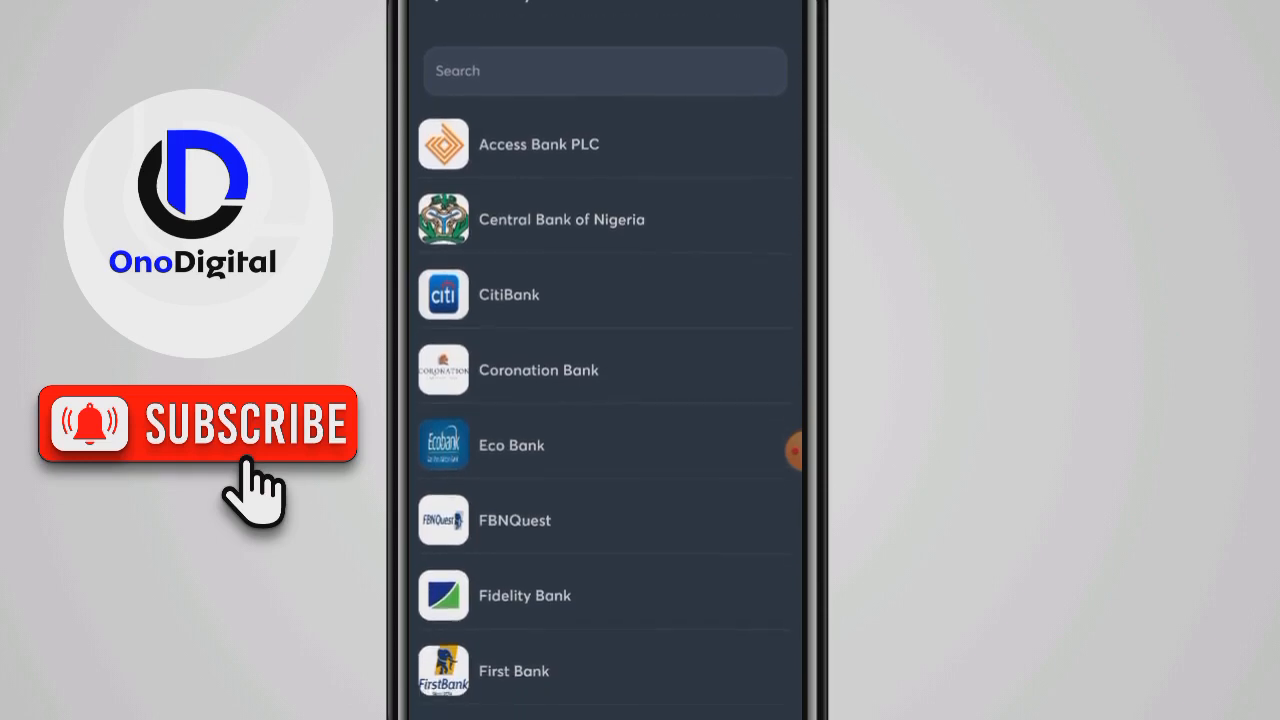
# Scroll the bank list to select a bank and fill in the password details
pyautogui.scroll(-3)
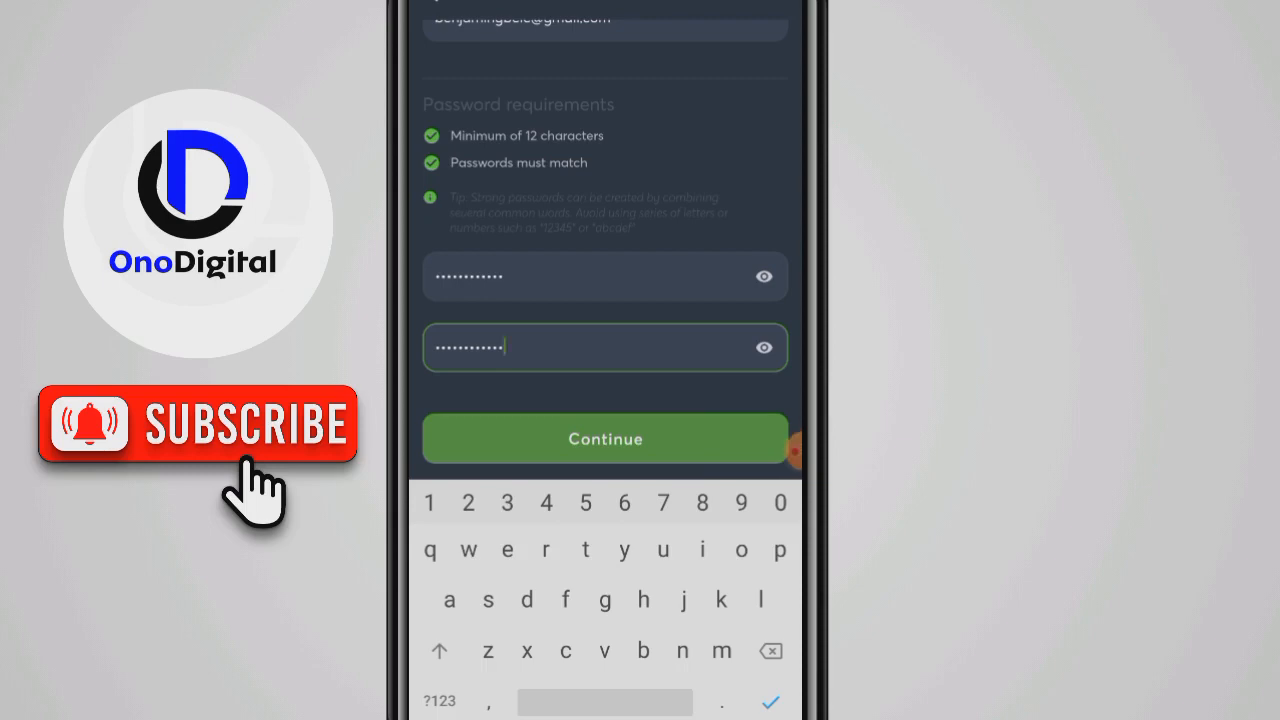
# Submit the new account password with Continue to finish sign-up
pyautogui.click(604, 438)
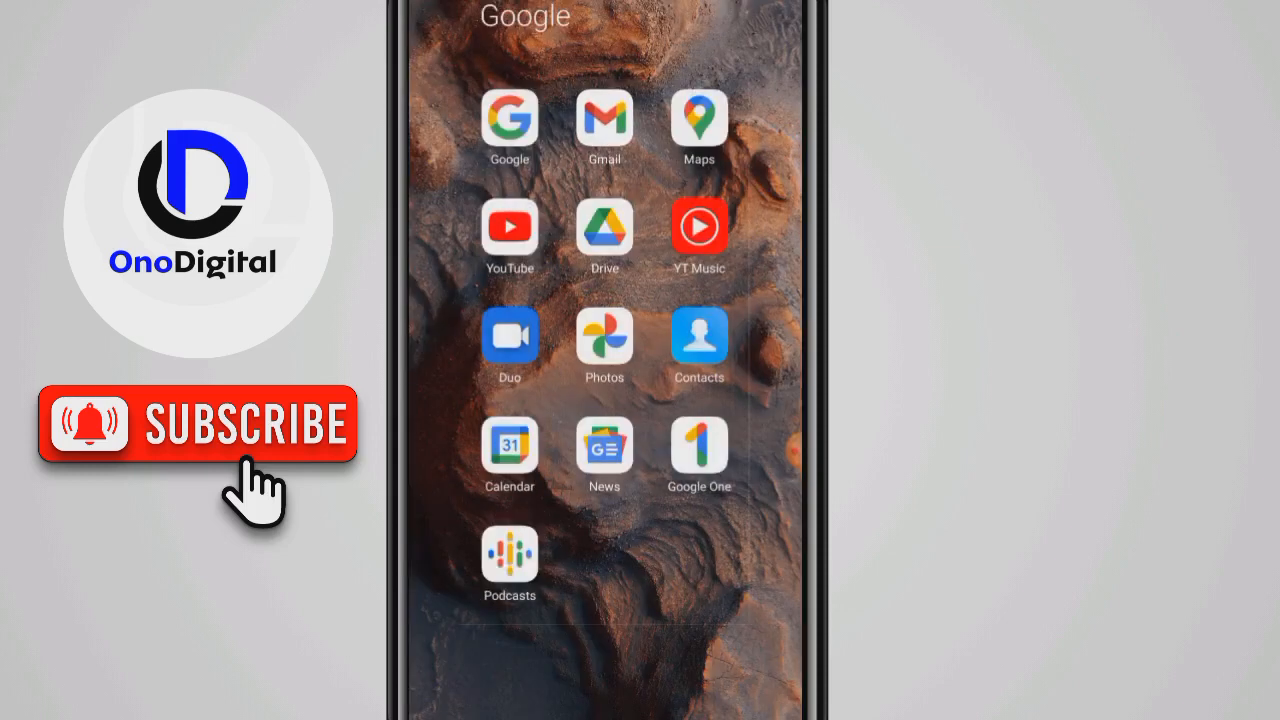
# Swipe to the eNaira Speed Wallet icon and sign in to the new account
pyautogui.hscroll(-3)
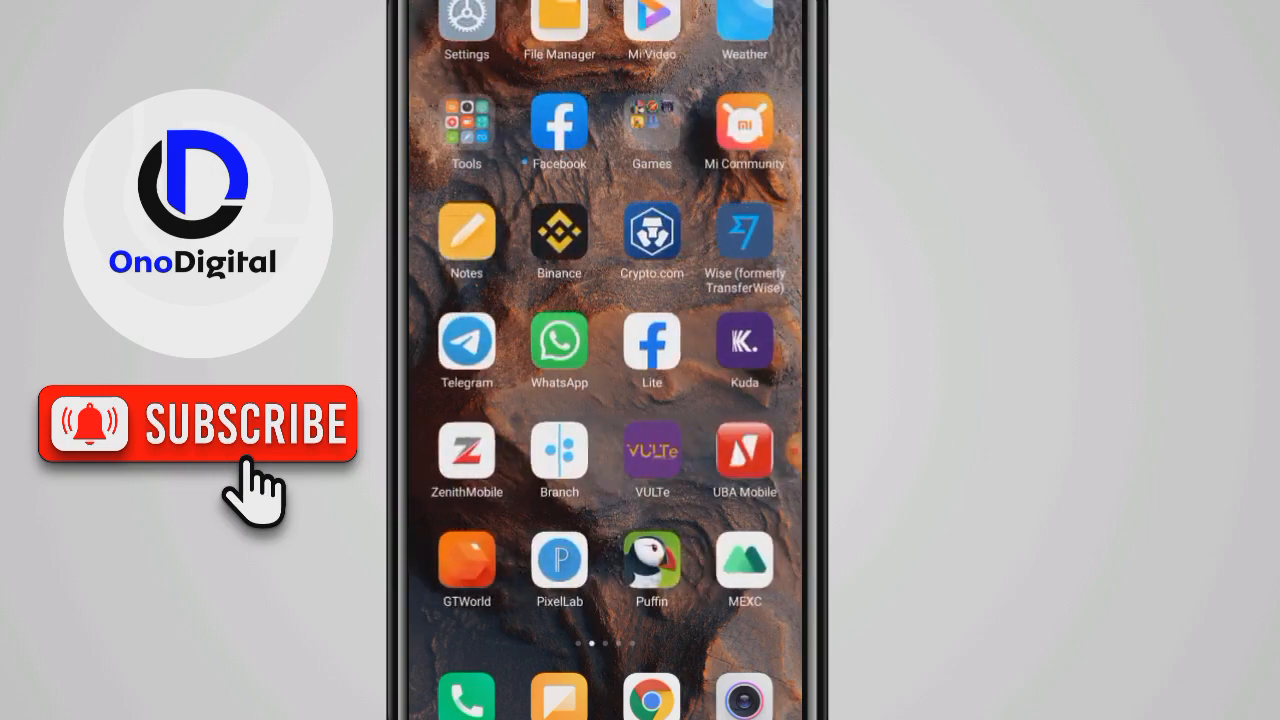
pyautogui.hscroll(-3)
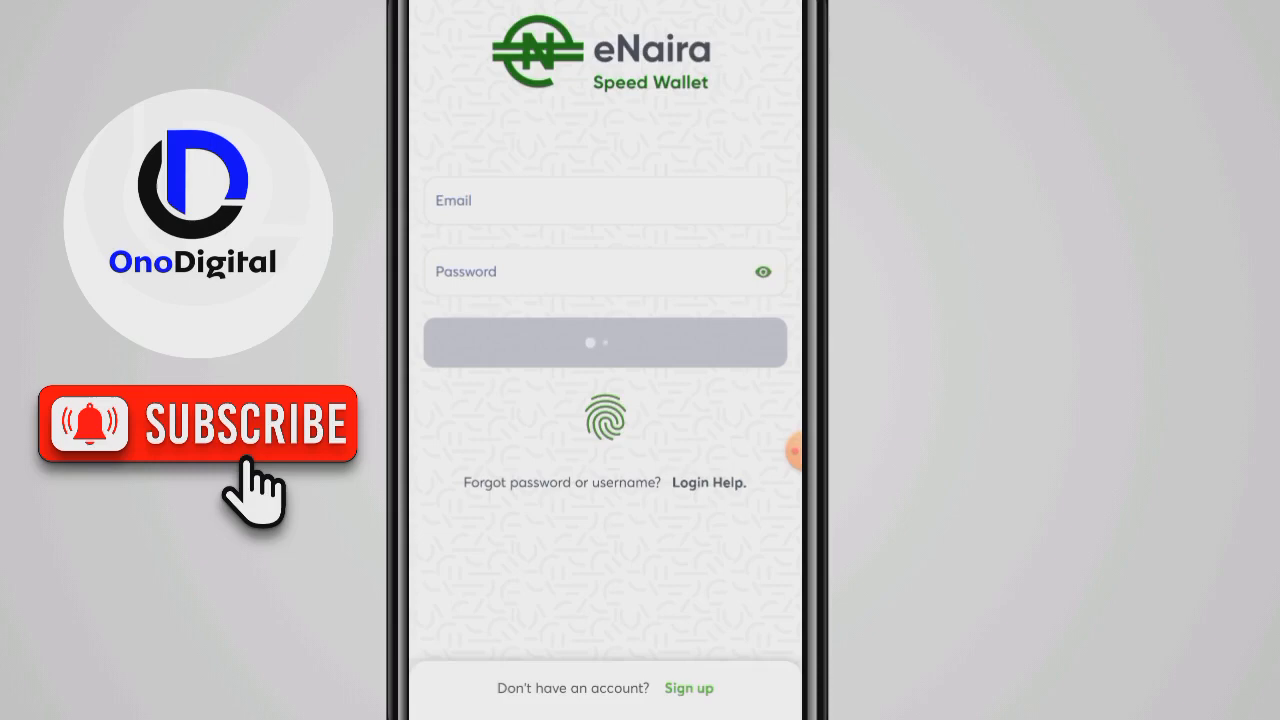
pyautogui.click(604, 342)
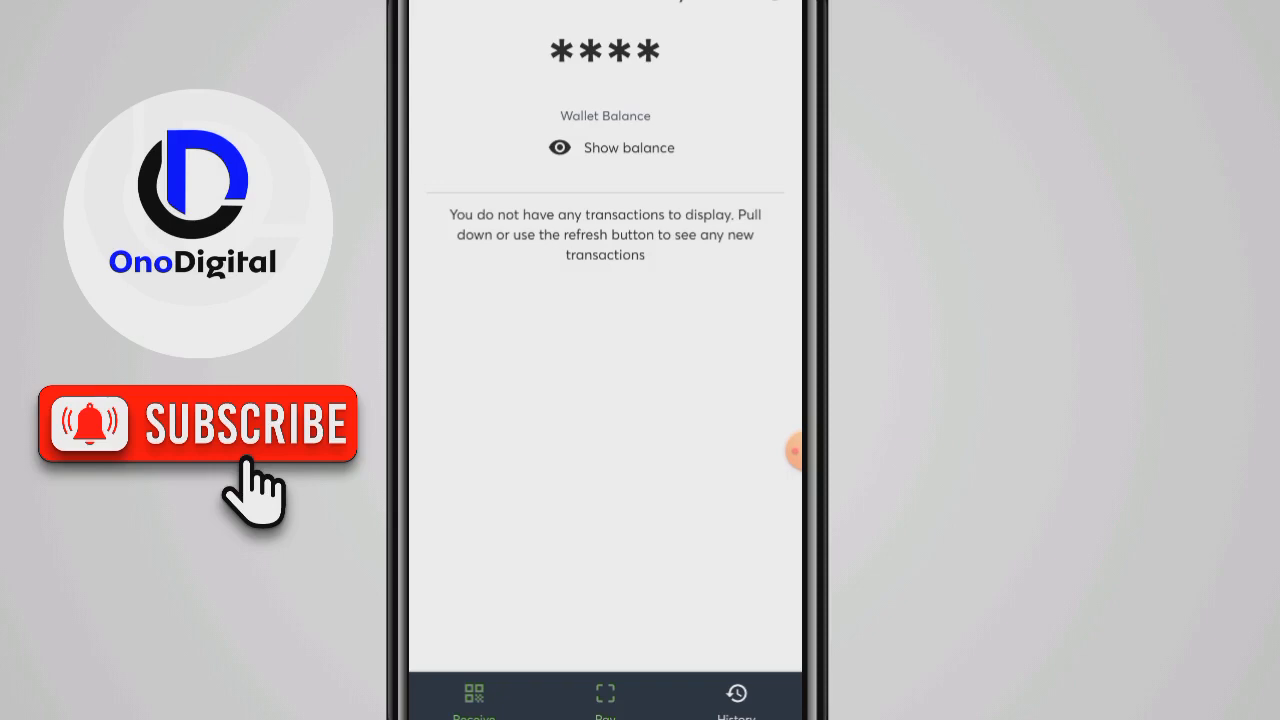
# View the empty wallet dashboard after logging in, then return home
pyautogui.click(612, 148)
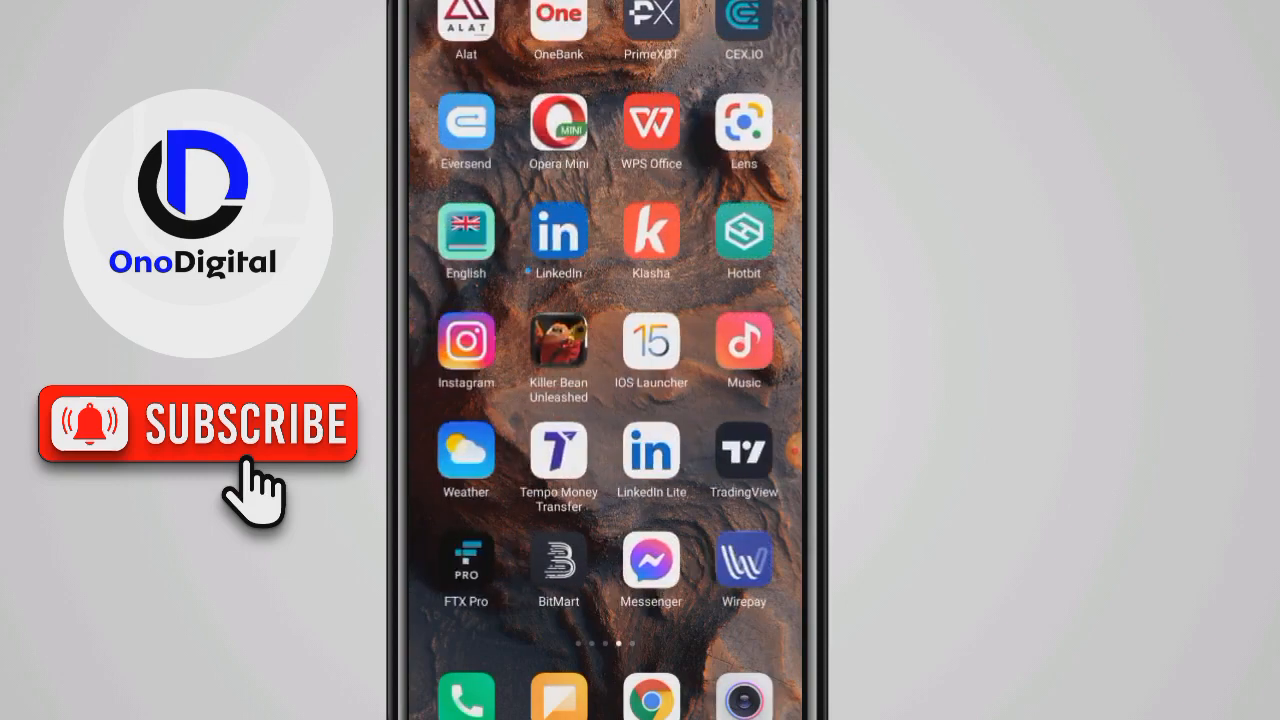
# Open Telegram's ONODIGITAL CLASS group chat and scroll through recent messages
pyautogui.hscroll(-3)
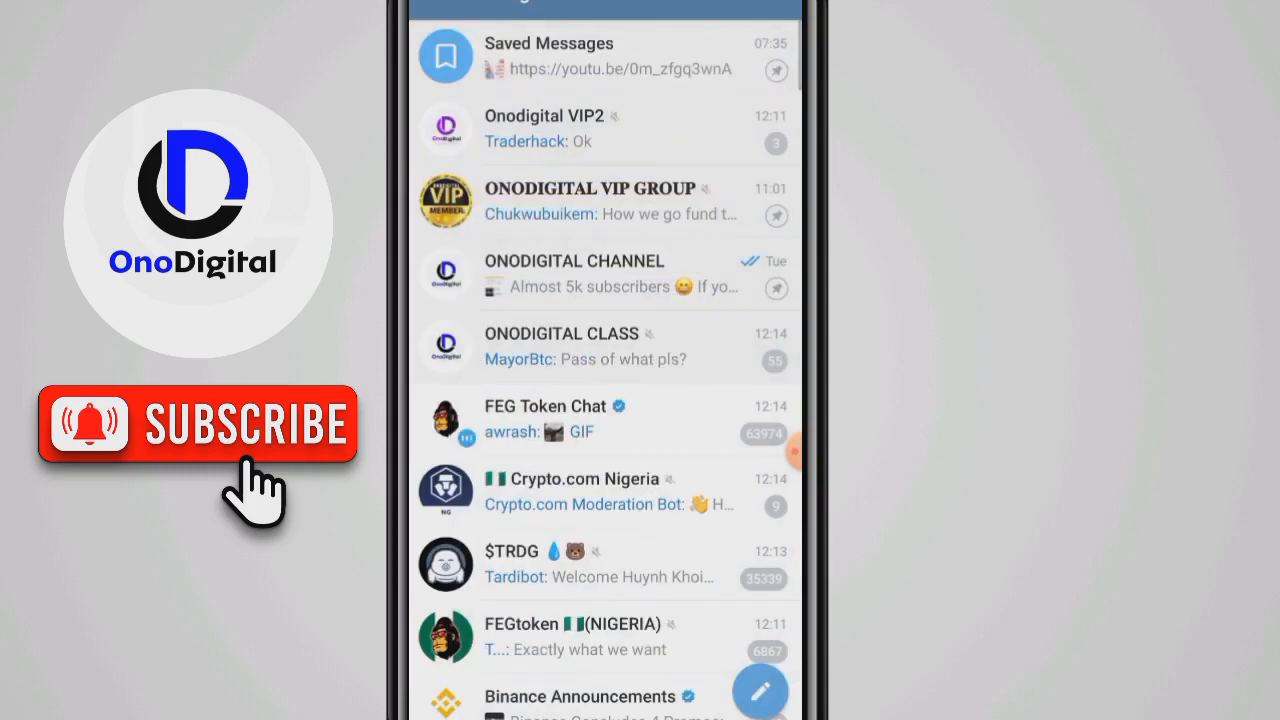
pyautogui.click(560, 346)
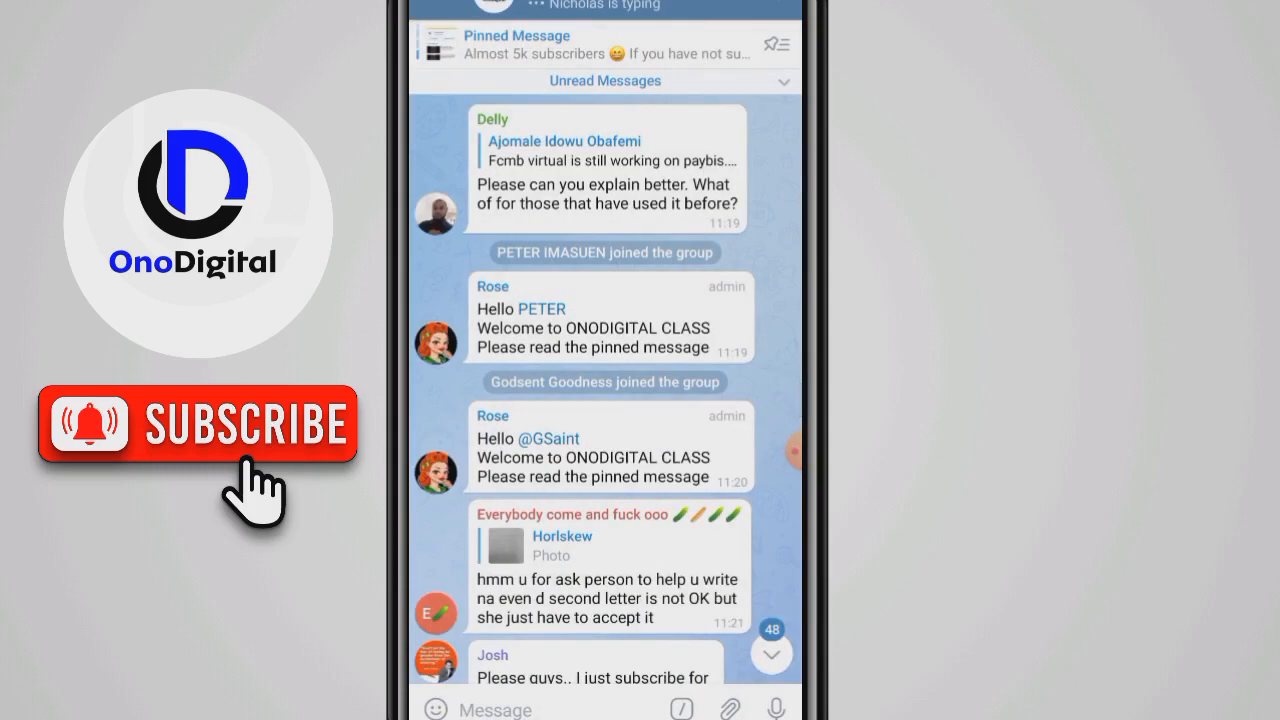
pyautogui.scroll(-3)
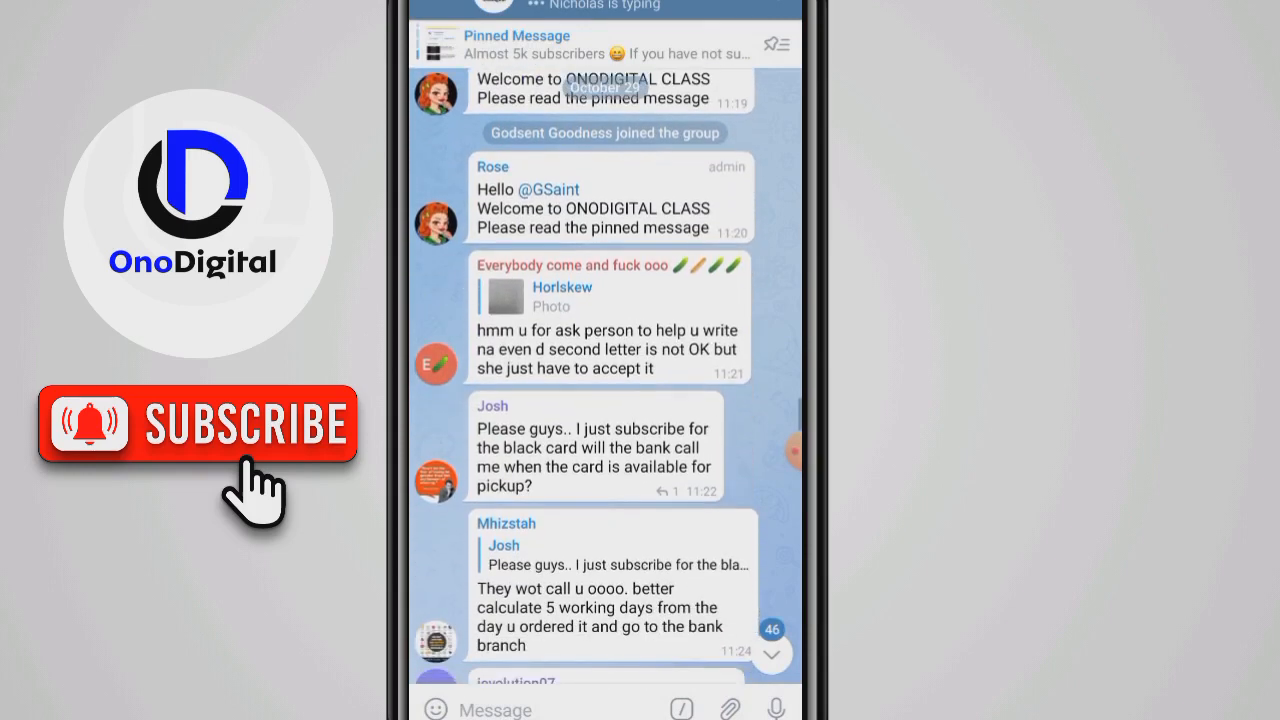
pyautogui.scroll(-3)
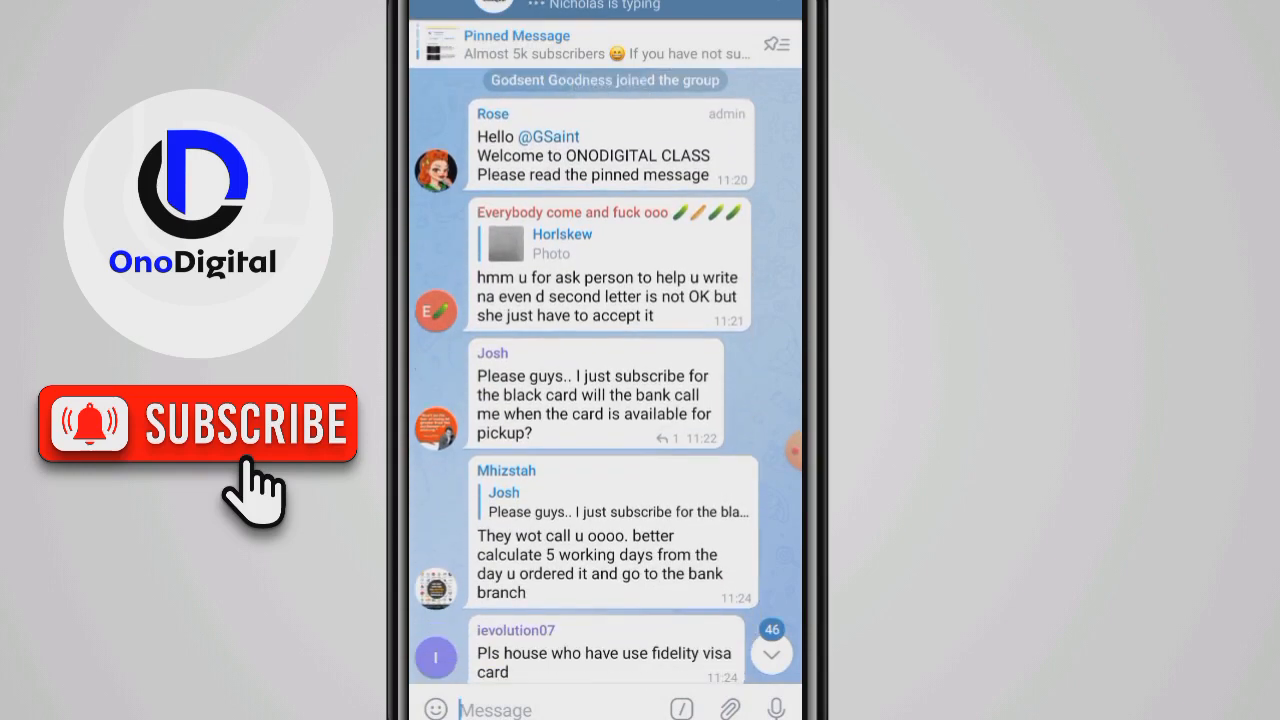